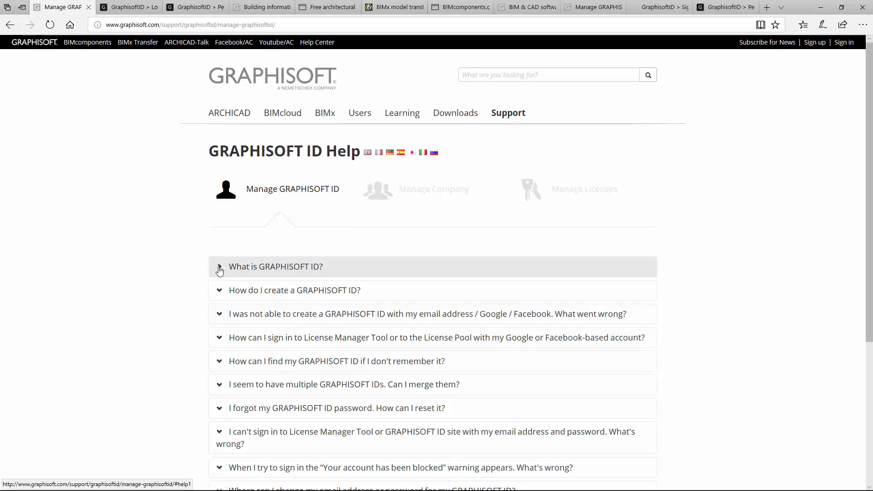
# Read and collapse the 'What is GRAPHISOFT ID?' FAQ answer, then switch to the sign-in page
pyautogui.click(275, 267)
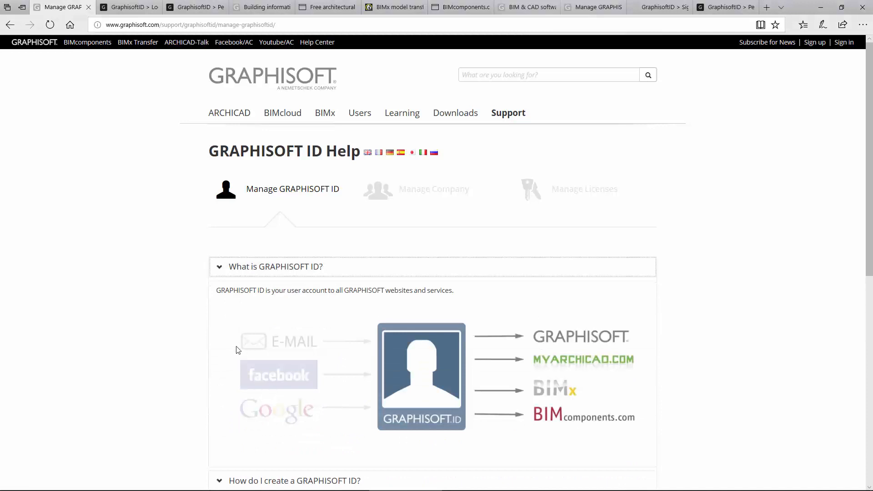
pyautogui.click(275, 266)
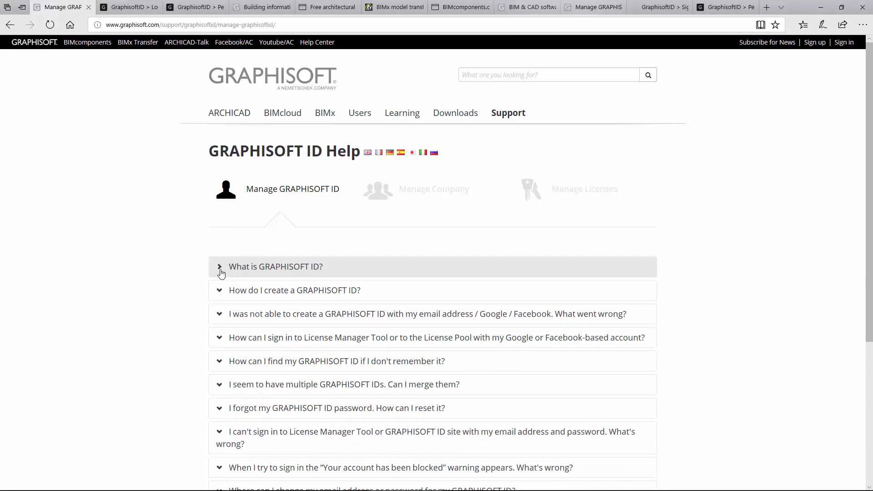
pyautogui.click(128, 6)
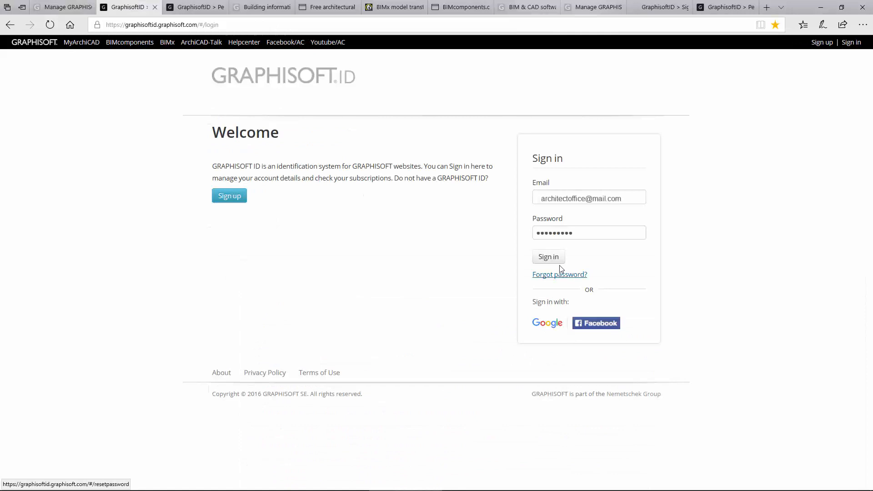
# Sign in to the GRAPHISOFT ID account with the filled-in credentials
pyautogui.click(548, 257)
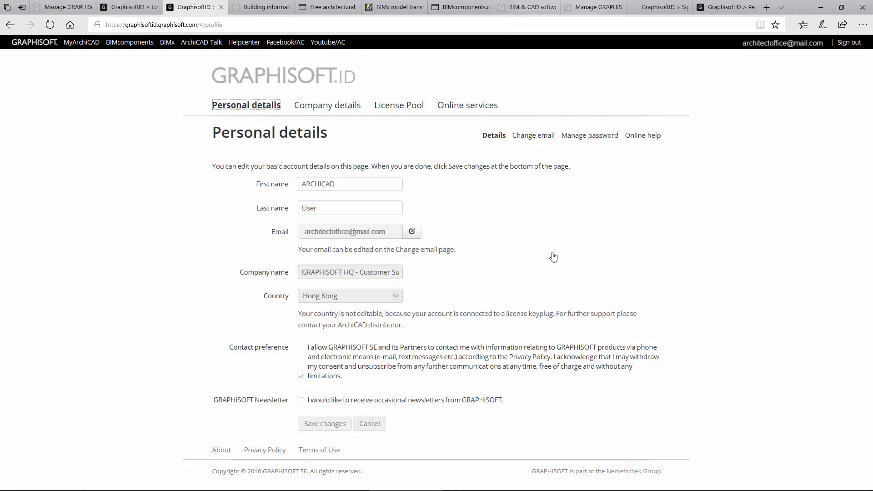
pyautogui.moveTo(454, 230)
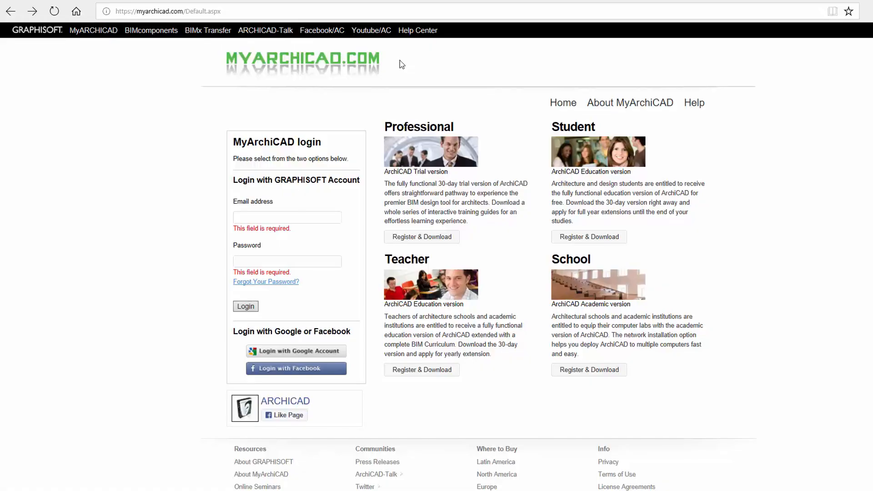
pyautogui.moveTo(475, 153)
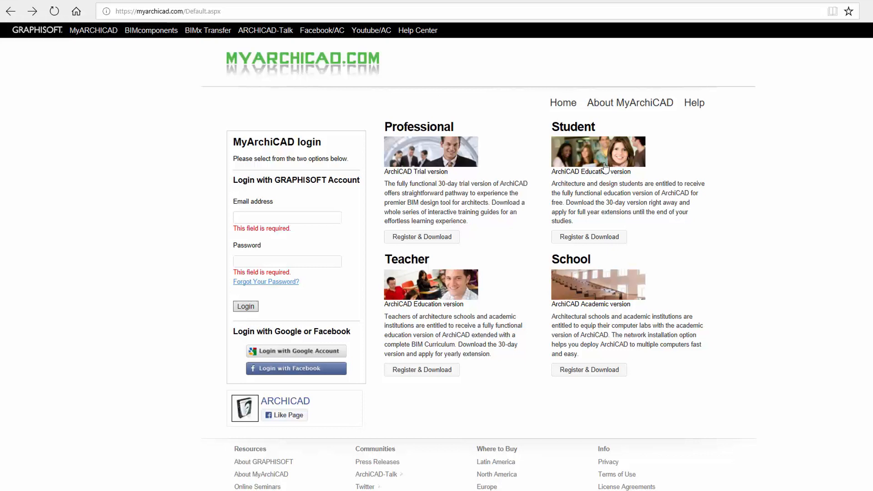
pyautogui.moveTo(644, 153)
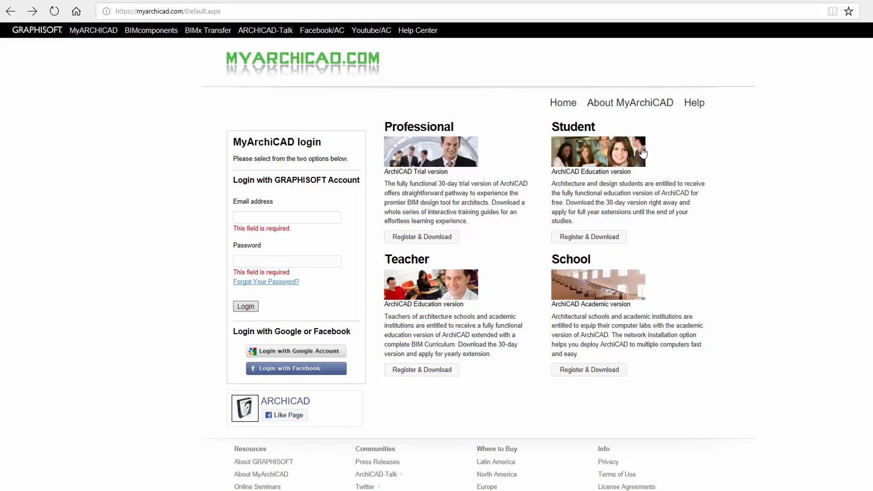
pyautogui.moveTo(456, 272)
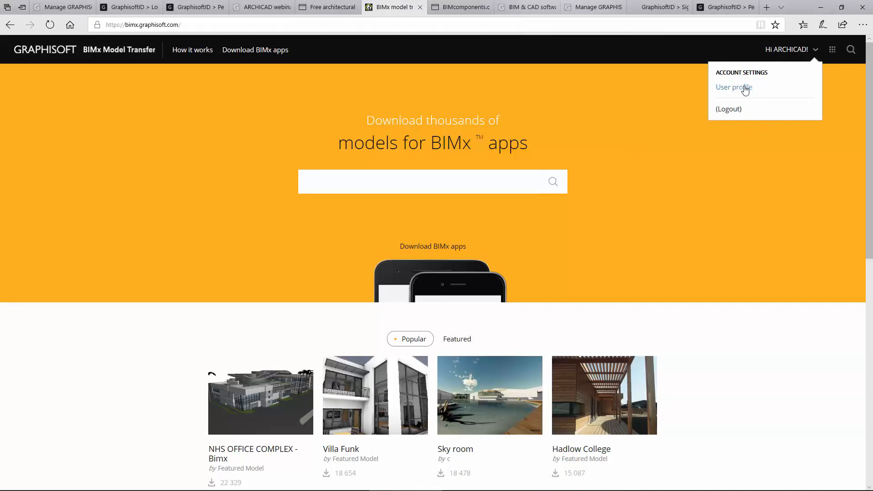
# View the BIMx Model Transfer user profile, then browse 'furniture' components on BIMcomponents.com
pyautogui.click(733, 88)
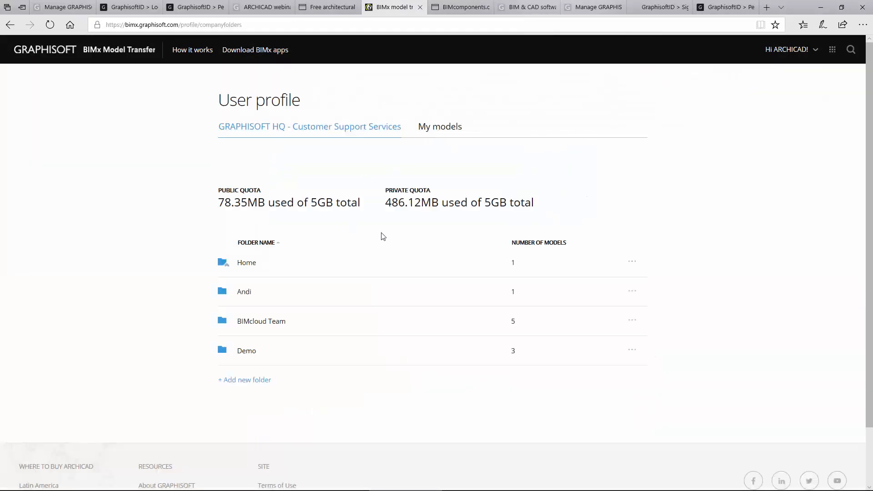
pyautogui.click(459, 7)
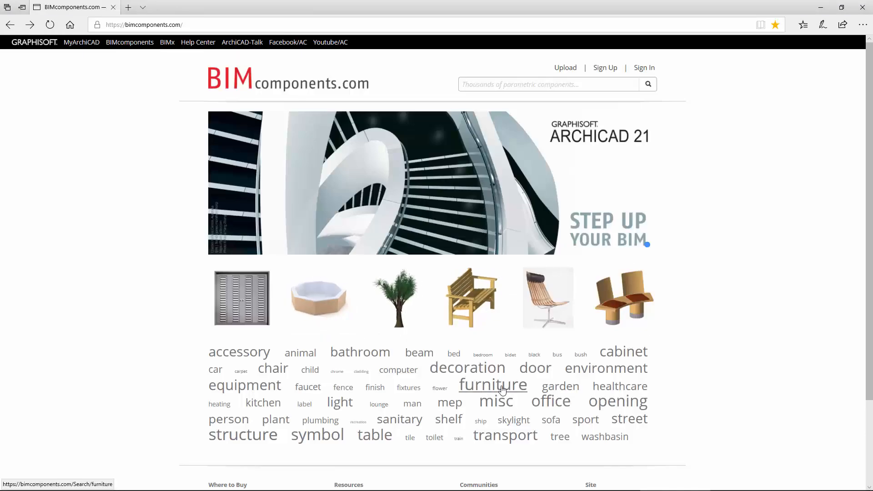
pyautogui.click(492, 385)
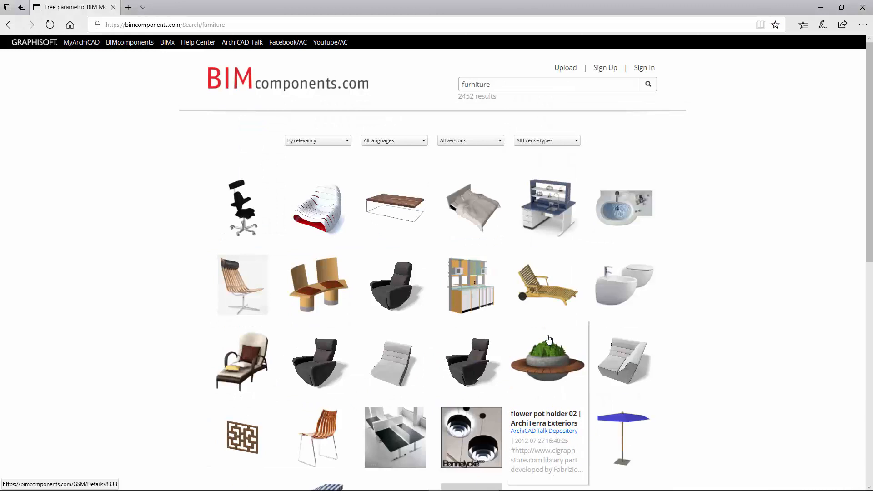
pyautogui.moveTo(394, 209)
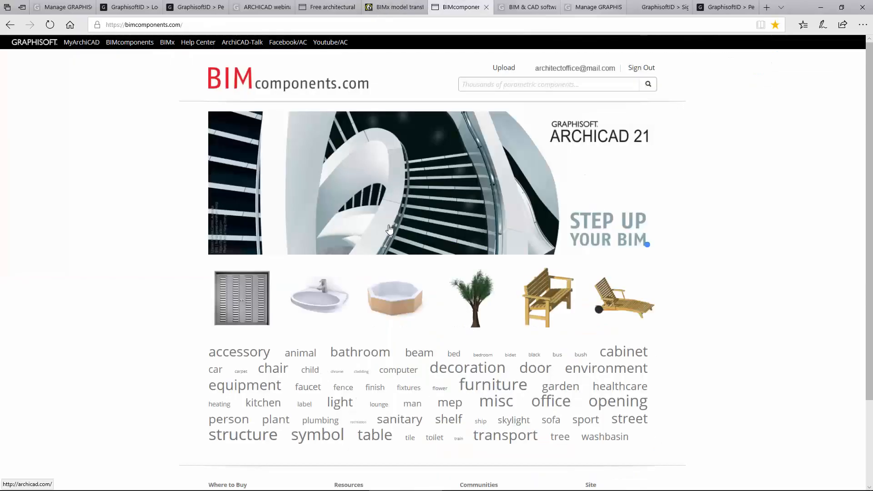
# Review the graphisoft.com homepage, the GRAPHISOFT ID sign-up form and the ID help answers
pyautogui.click(523, 6)
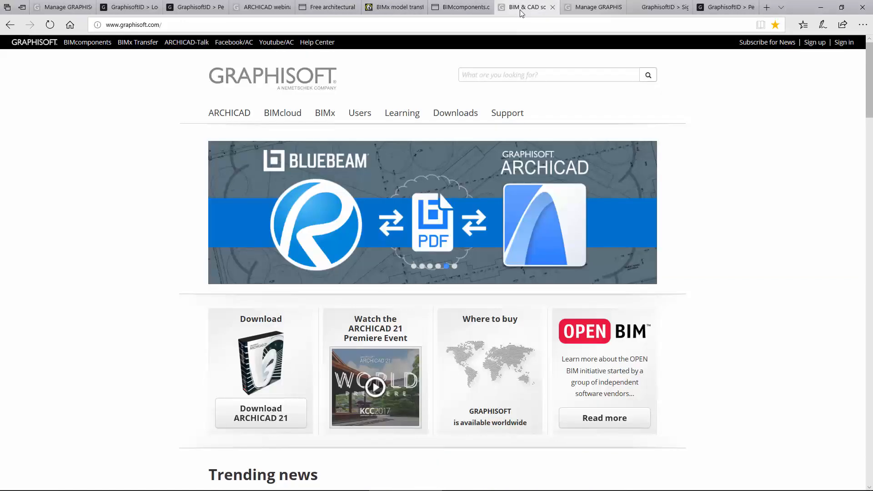
pyautogui.click(591, 7)
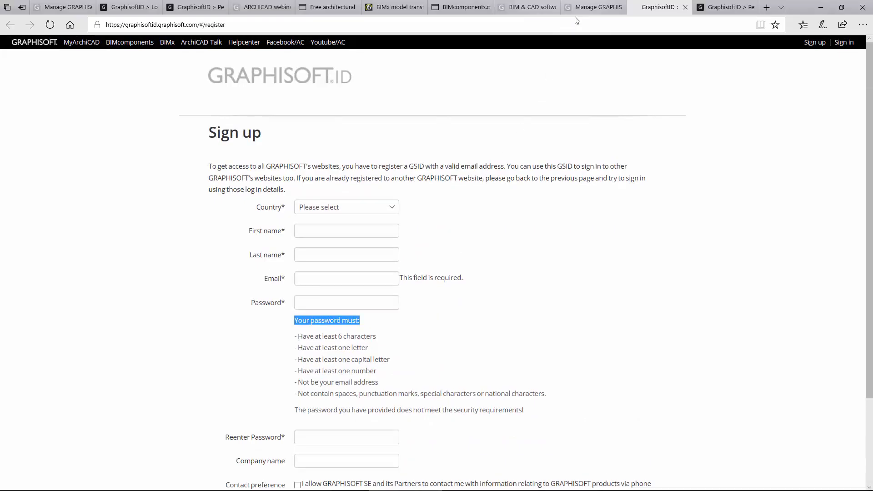
pyautogui.click(591, 7)
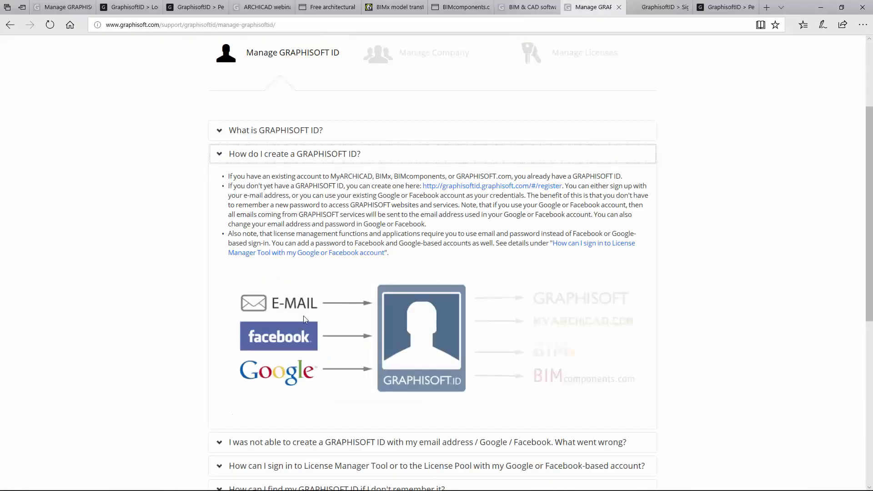
pyautogui.moveTo(346, 368)
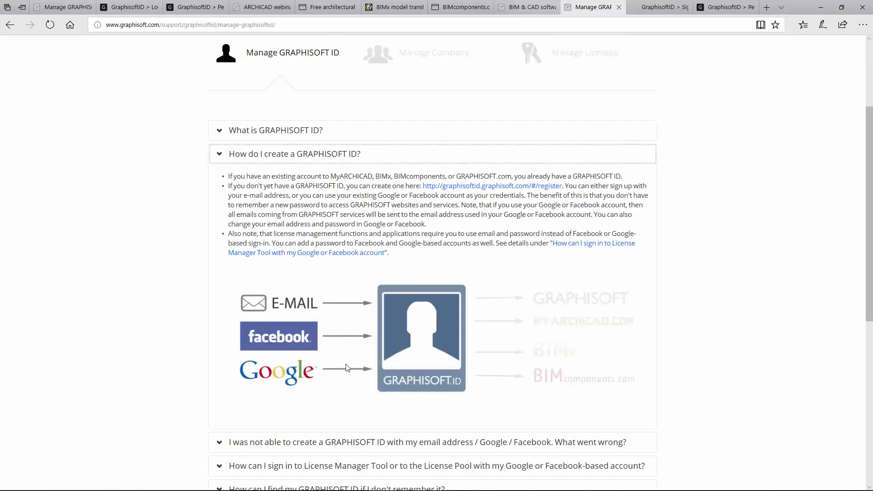
pyautogui.moveTo(383, 372)
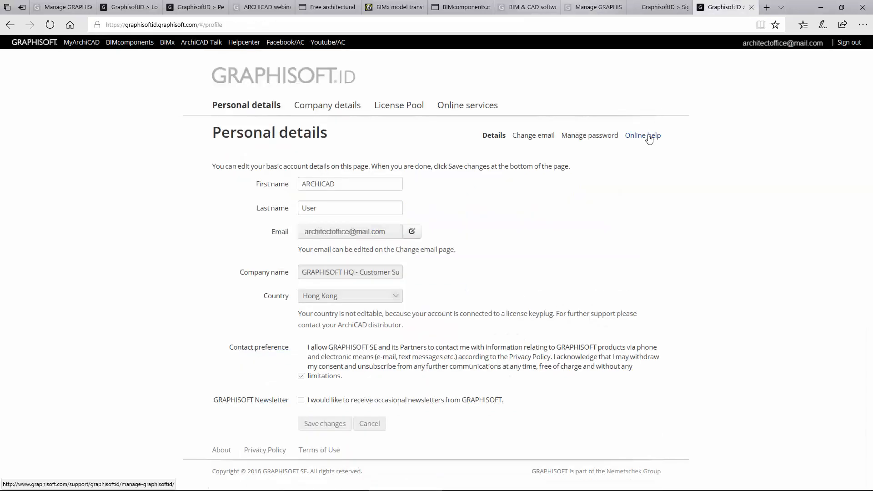
pyautogui.click(643, 135)
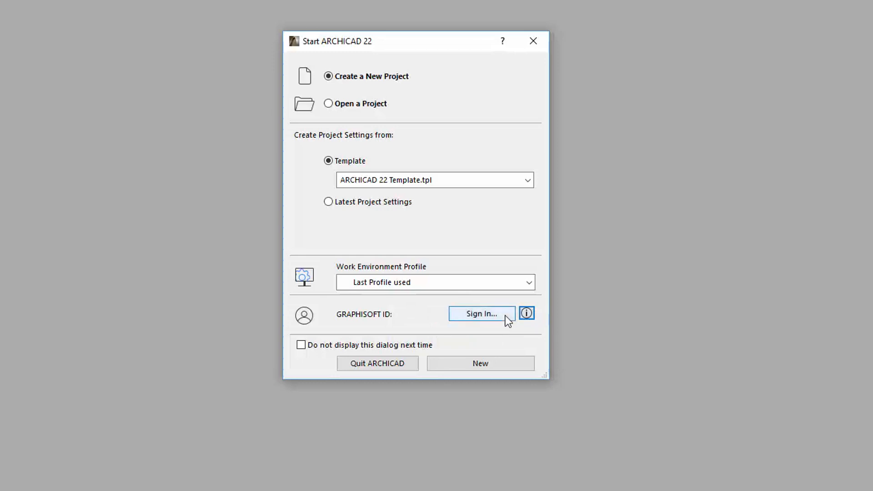
# Sign in to GRAPHISOFT ID from the Start ARCHICAD 22 dialog by entering the account password
pyautogui.click(482, 314)
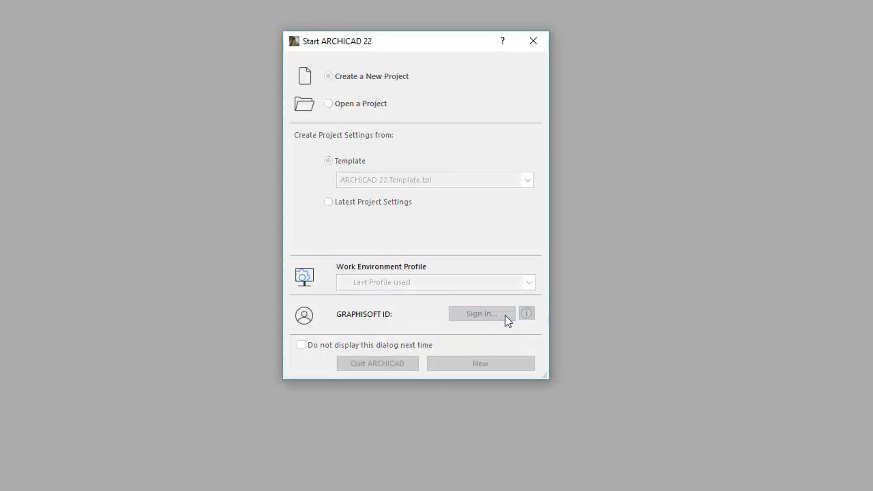
pyautogui.click(481, 314)
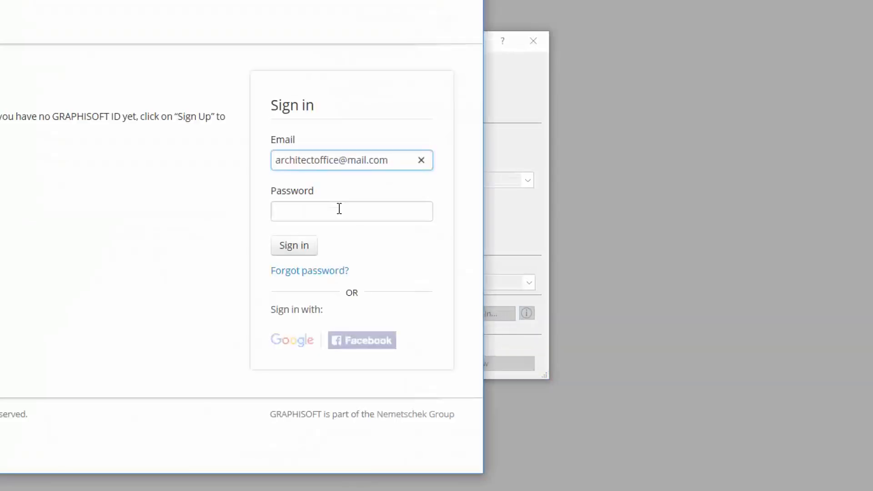
pyautogui.write('password')
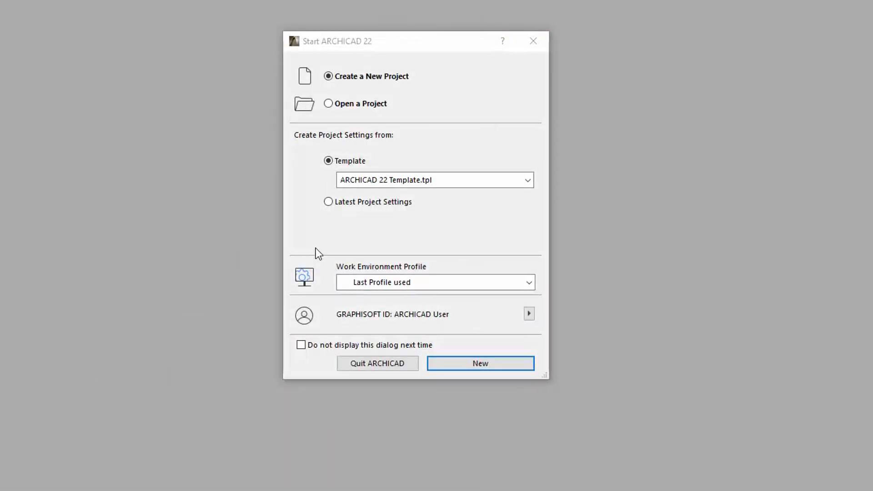
pyautogui.moveTo(482, 343)
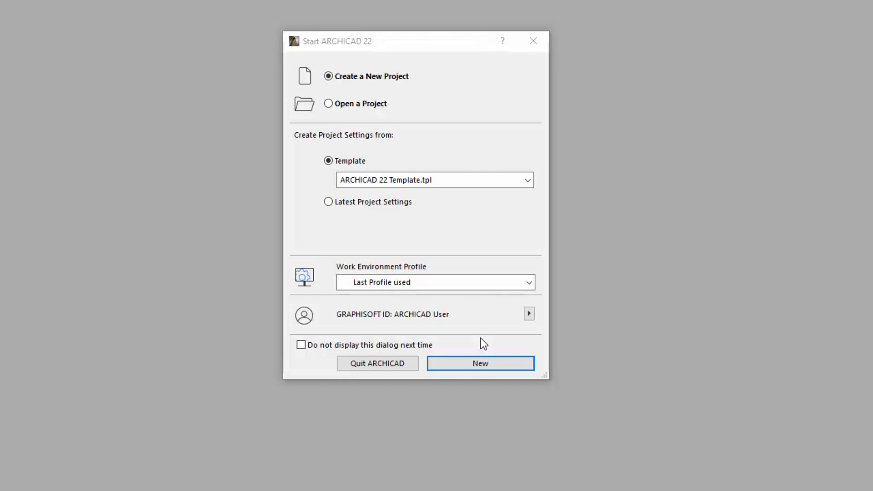
pyautogui.click(527, 314)
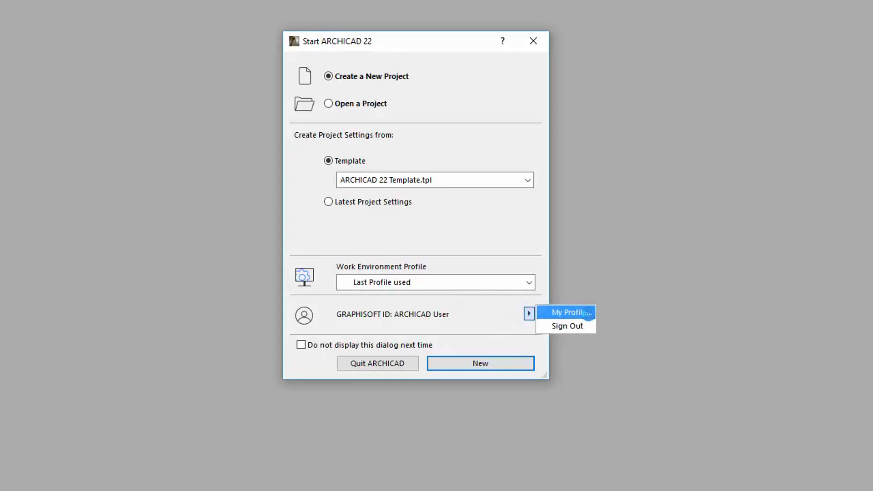
pyautogui.click(566, 312)
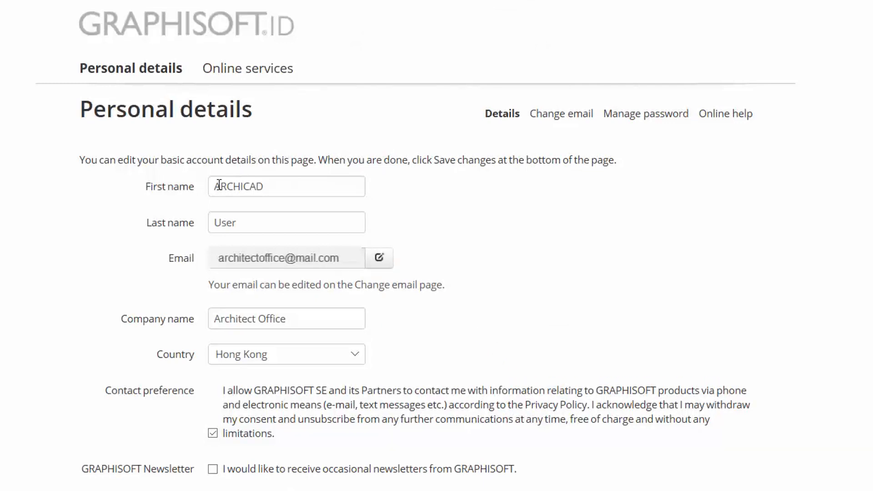
pyautogui.moveTo(281, 404)
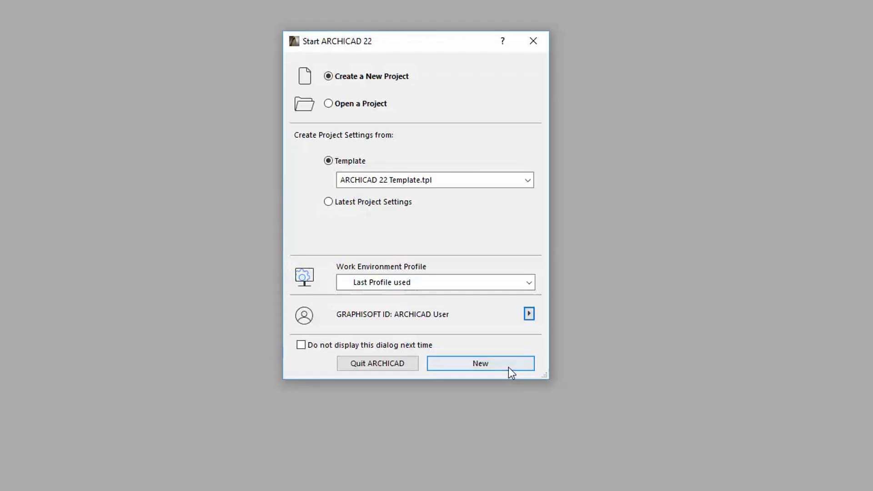
pyautogui.click(479, 363)
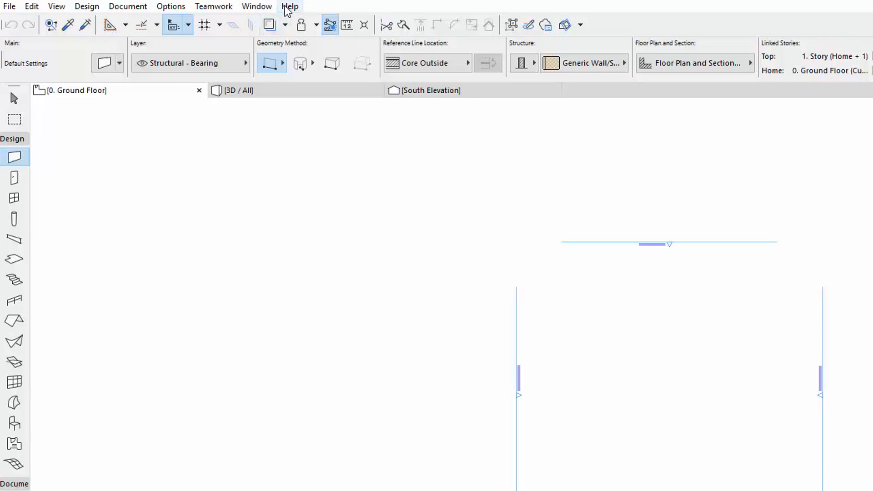
# Check in the Help menu which GRAPHISOFT ID is signed in
pyautogui.click(289, 7)
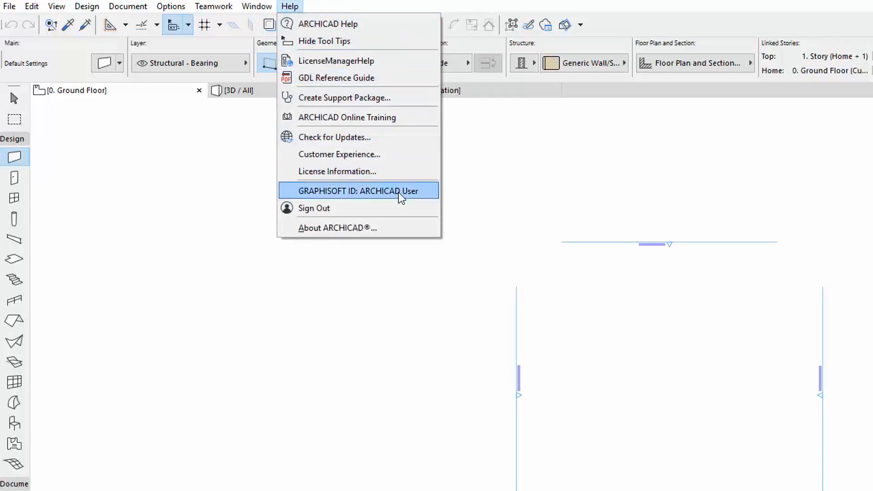
pyautogui.moveTo(359, 207)
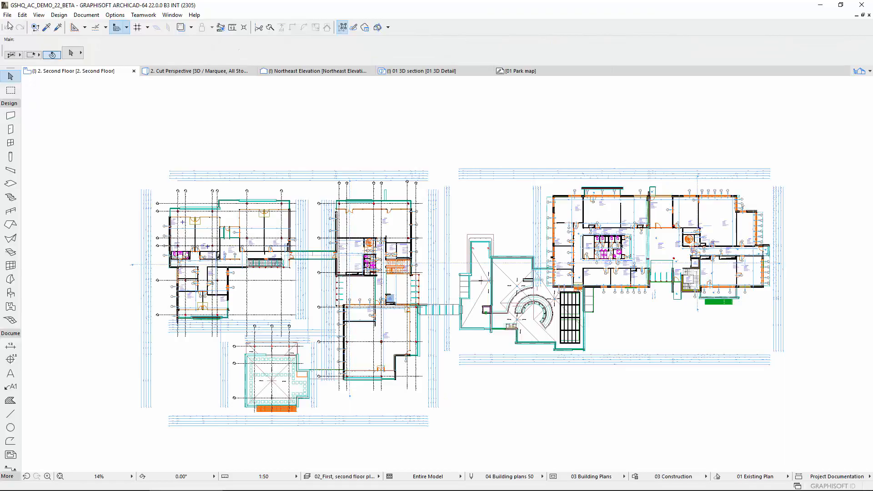
# Start publishing a BIMx Hyper-model and create a new publisher set
pyautogui.click(8, 15)
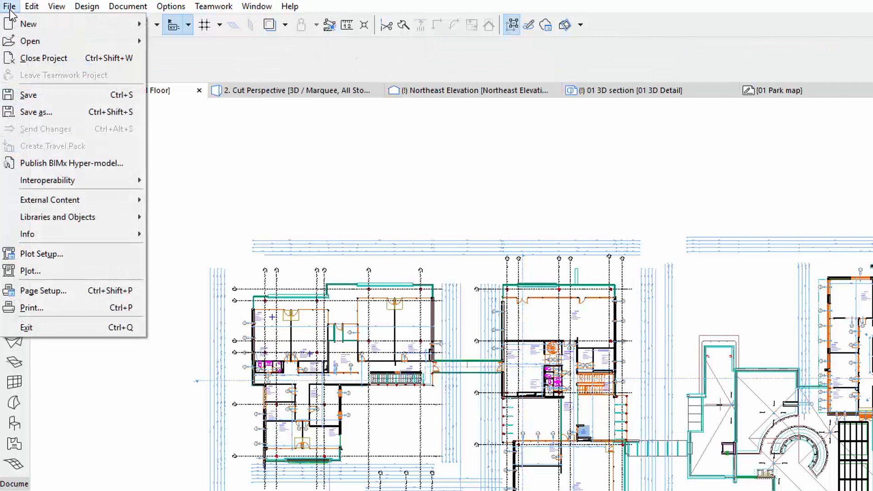
pyautogui.moveTo(72, 163)
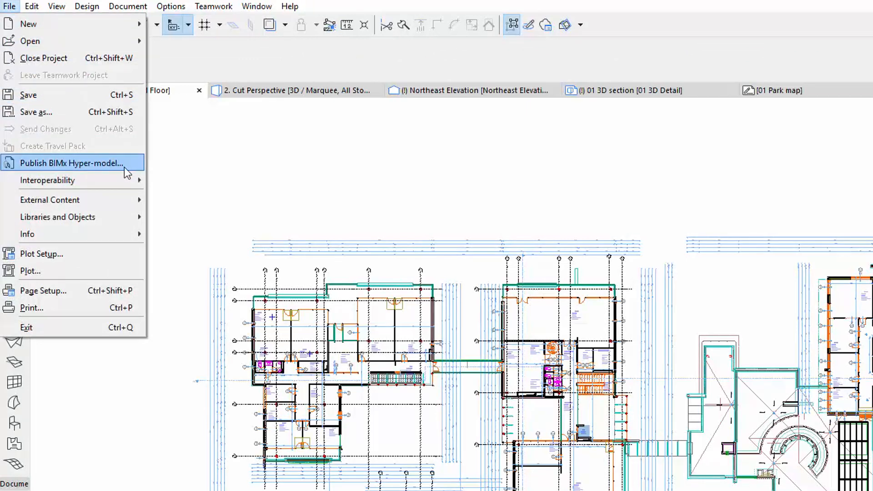
pyautogui.moveTo(133, 169)
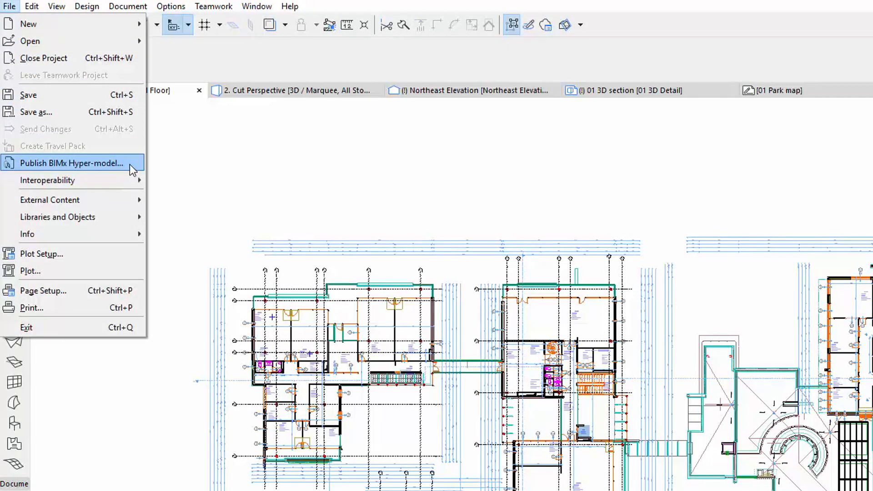
pyautogui.click(71, 163)
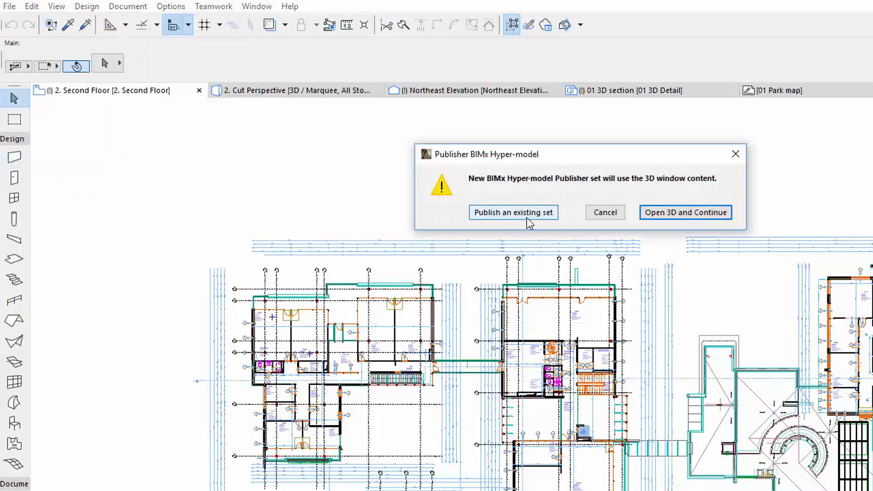
pyautogui.click(513, 212)
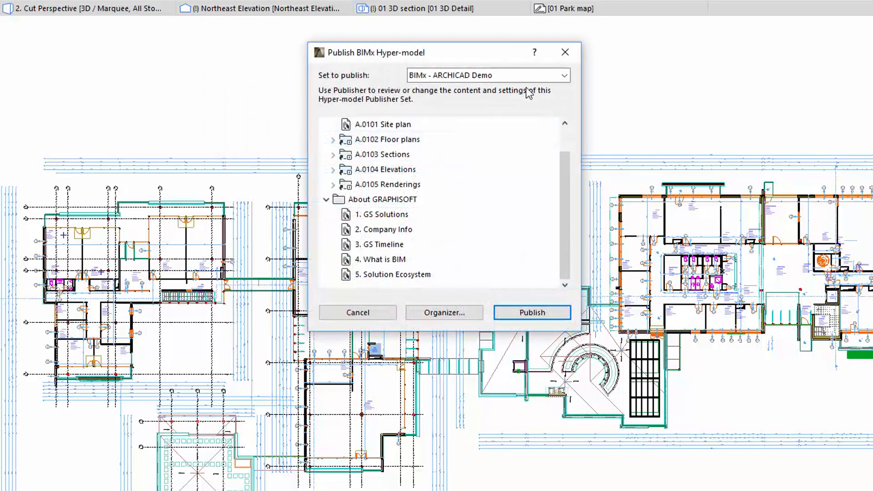
pyautogui.click(564, 75)
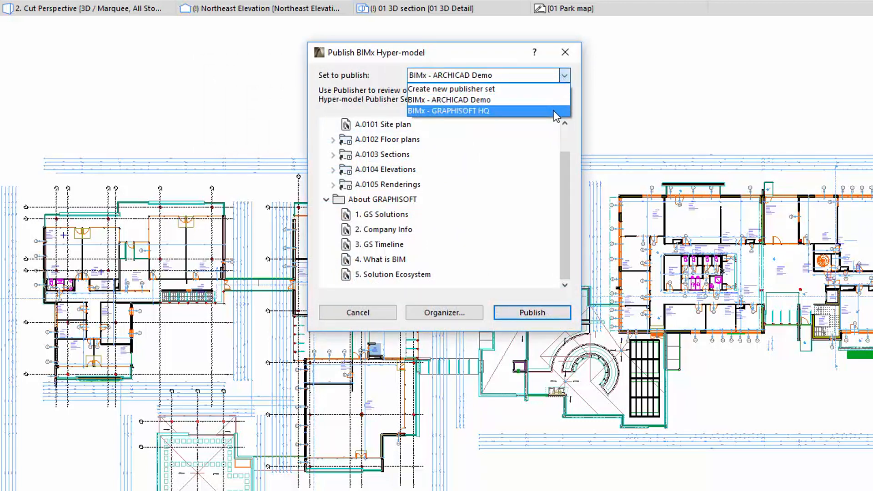
pyautogui.click(450, 88)
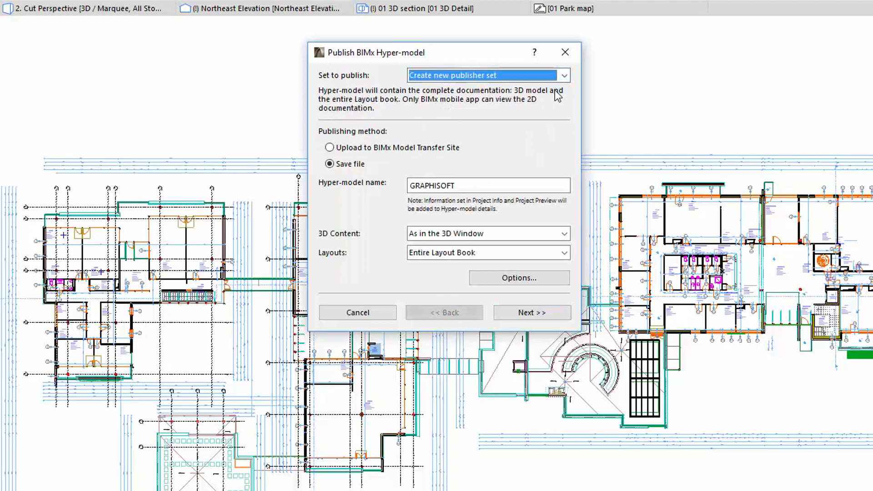
# Set the Hyper-model to upload to the BIMx Model Transfer Site and begin GRAPHISOFT ID sign-in
pyautogui.click(329, 147)
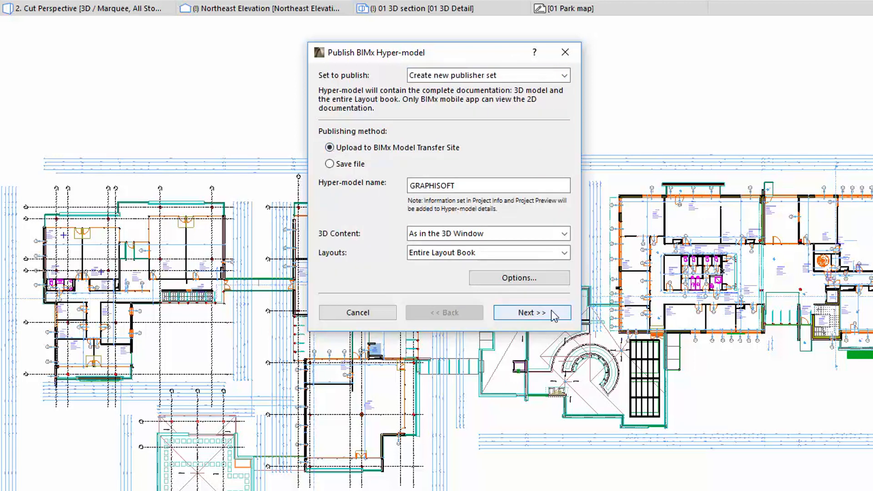
pyautogui.click(530, 312)
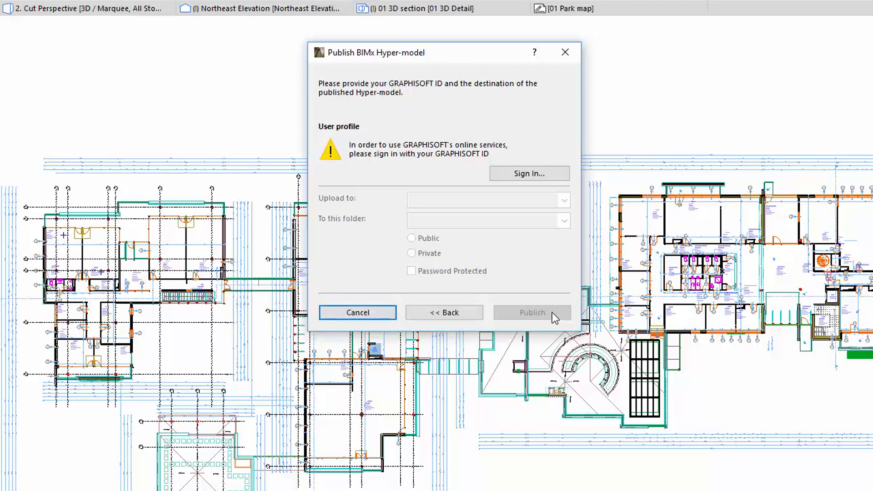
pyautogui.moveTo(359, 135)
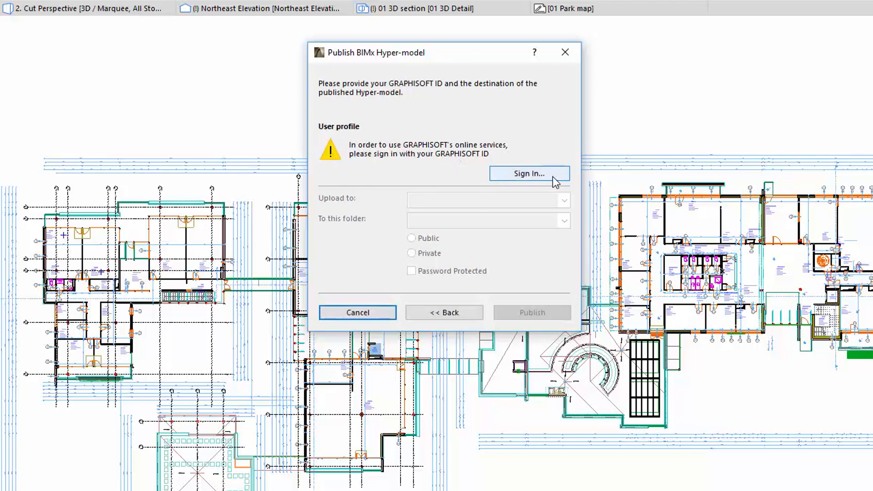
pyautogui.click(529, 172)
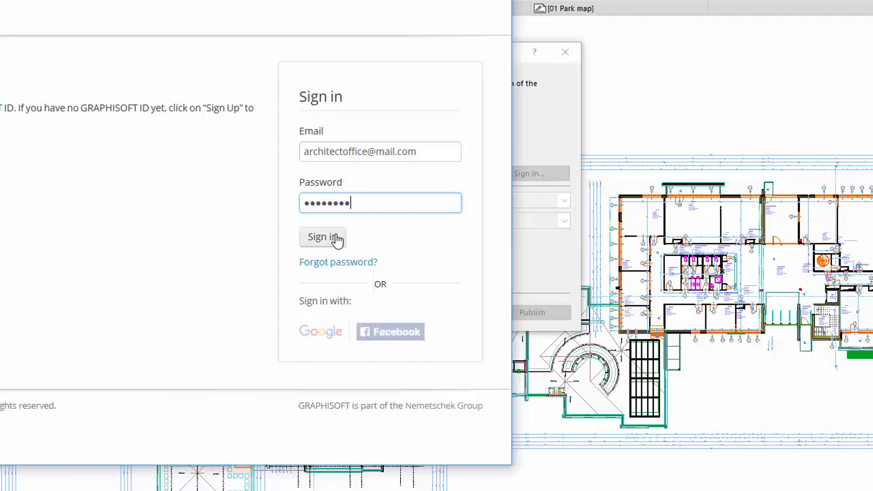
# Sign the publisher in with the GRAPHISOFT ID and acknowledge the pending company-link approval
pyautogui.click(322, 237)
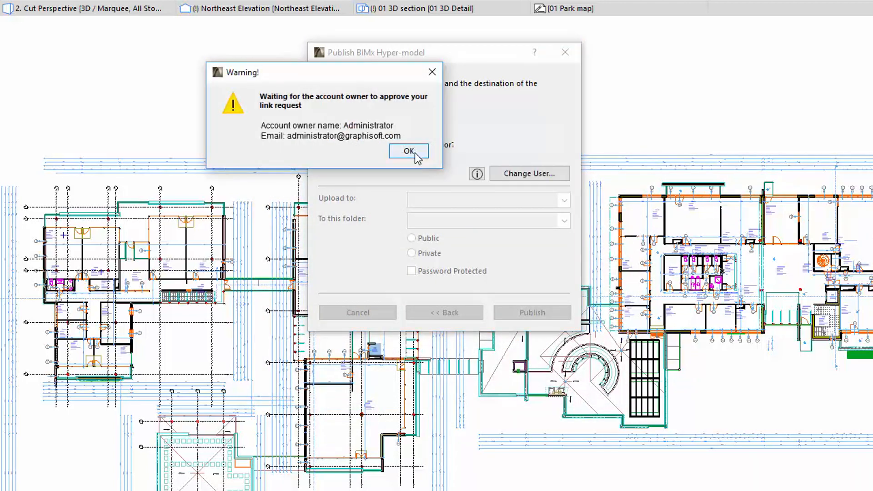
pyautogui.click(410, 151)
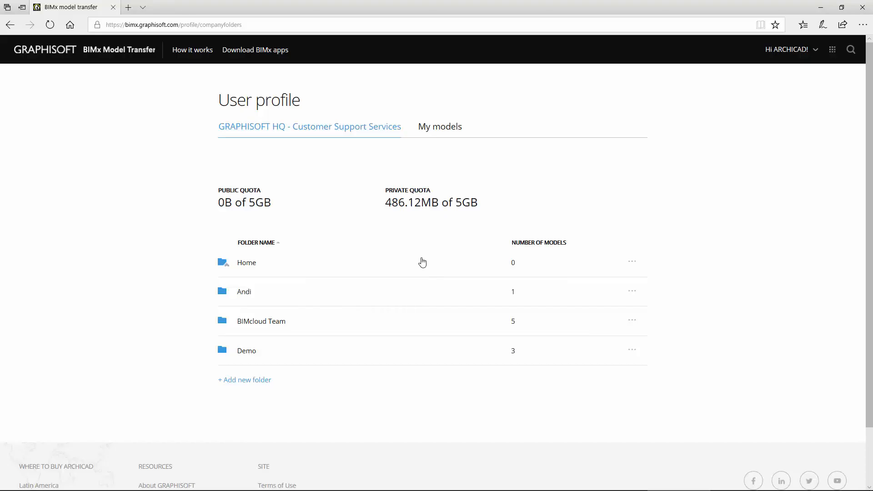
pyautogui.moveTo(315, 234)
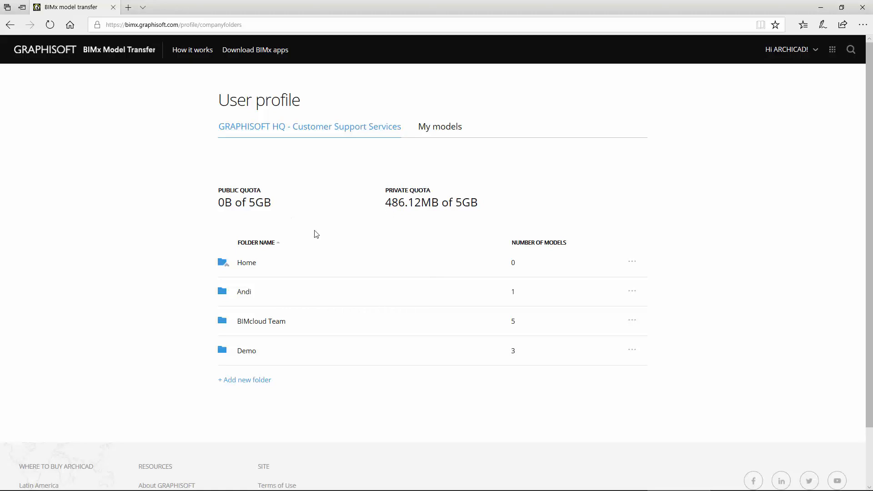
# Show the My models tab, which holds only an empty Home folder
pyautogui.click(439, 126)
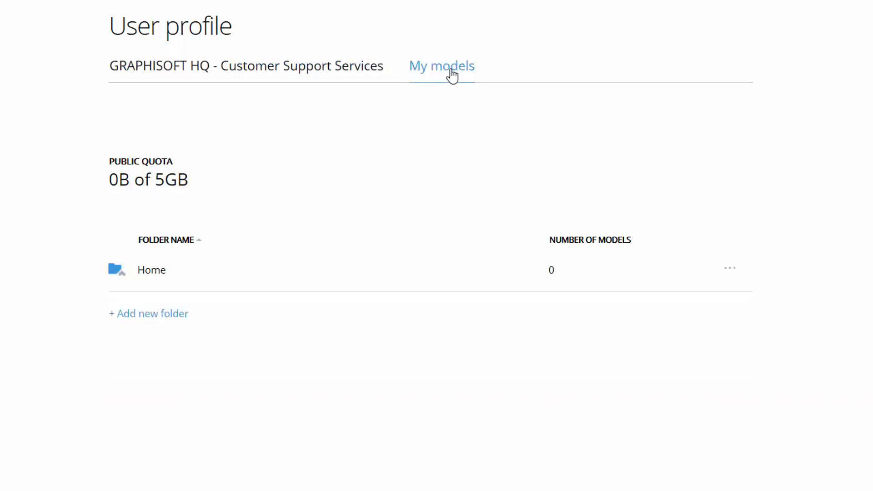
pyautogui.moveTo(372, 131)
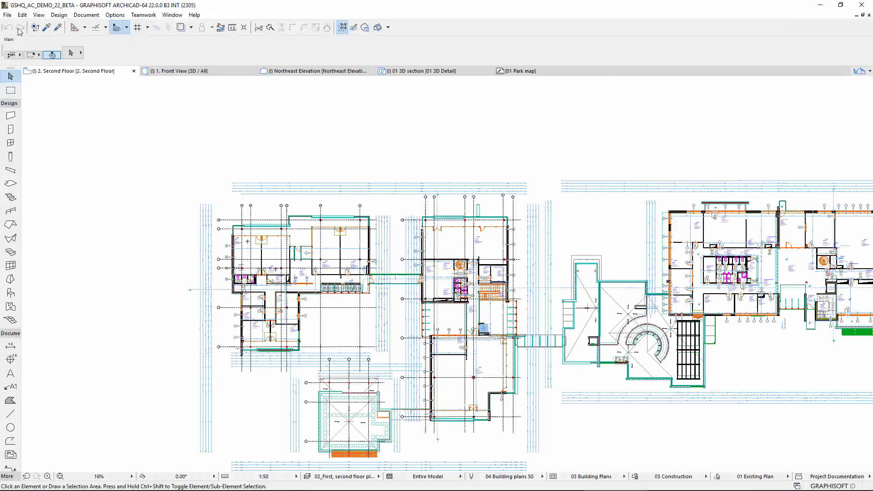
# Publish the Hyper-model with only the A.04 GRAPHISOFT layout subset and proceed to the upload destination
pyautogui.click(7, 14)
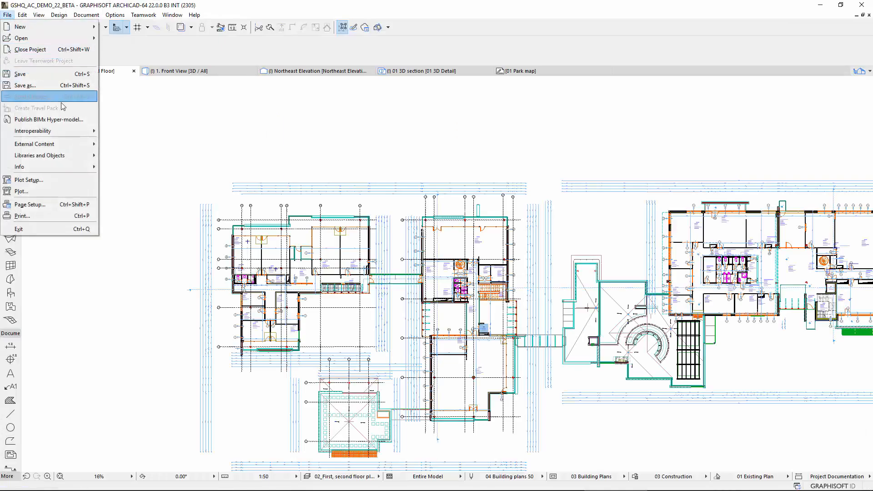
pyautogui.click(50, 119)
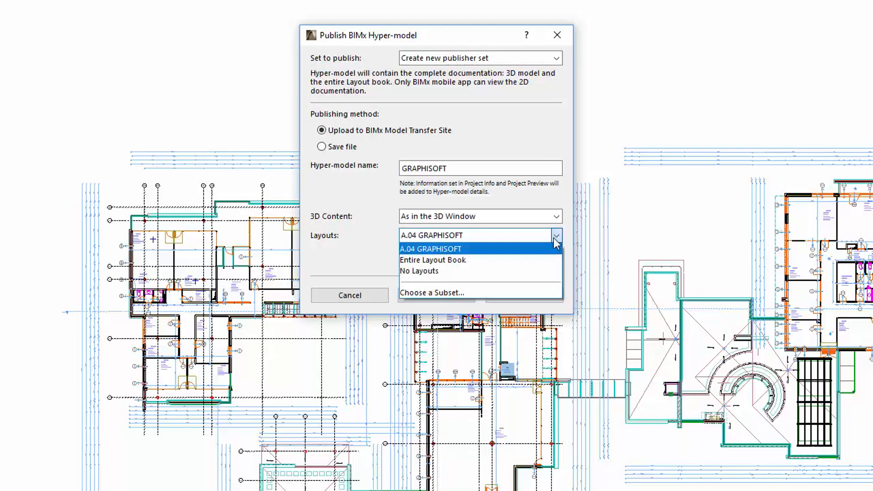
pyautogui.moveTo(540, 294)
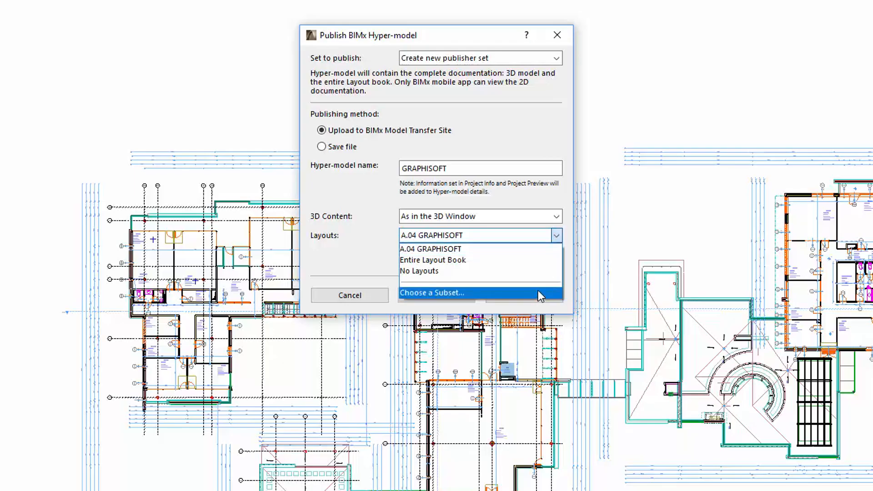
pyautogui.click(433, 292)
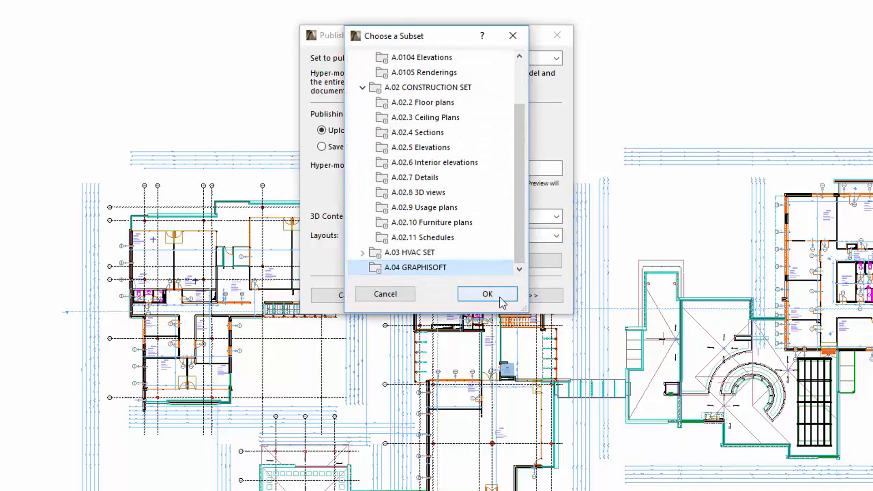
pyautogui.click(485, 294)
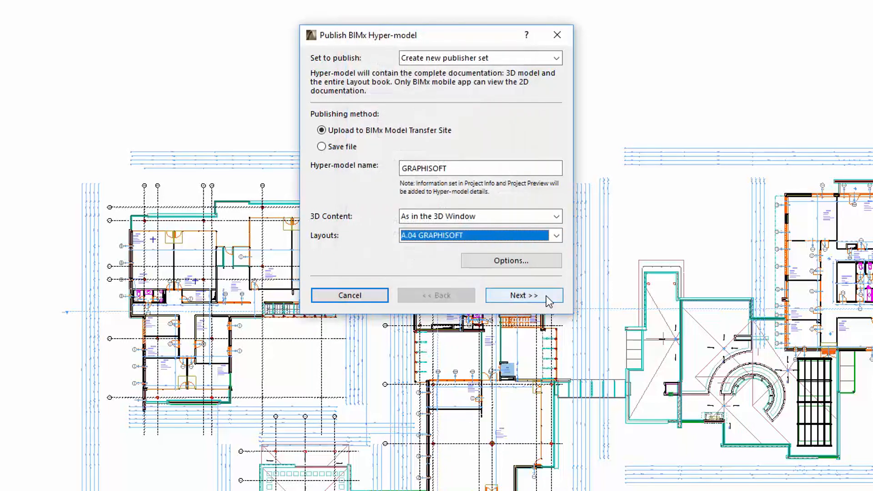
pyautogui.click(522, 295)
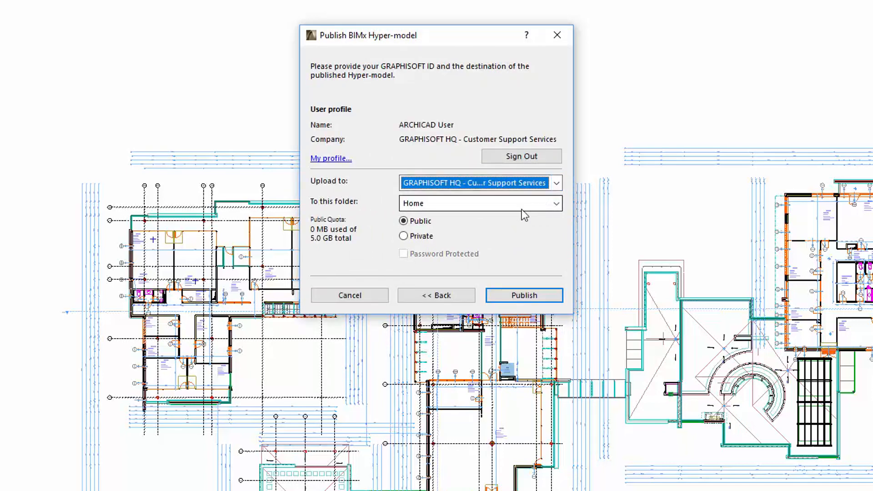
# Set Upload to My Models with Home kept as the destination folder
pyautogui.click(403, 236)
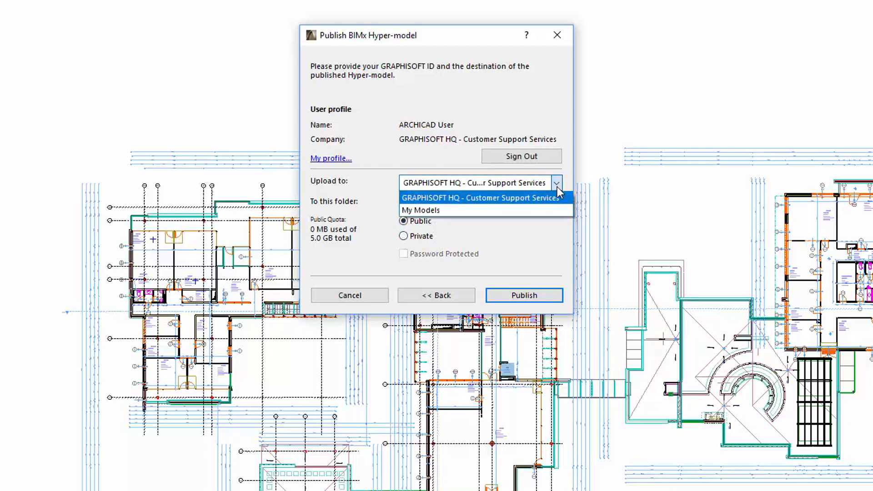
pyautogui.click(421, 211)
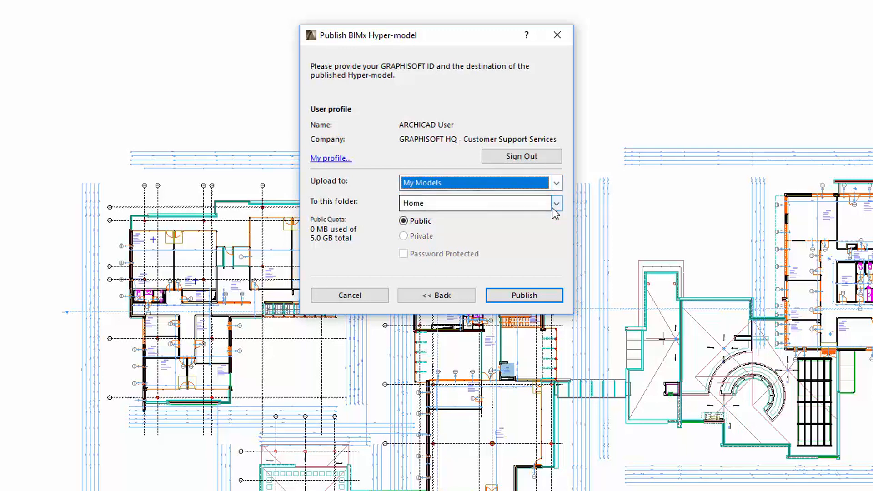
pyautogui.click(554, 203)
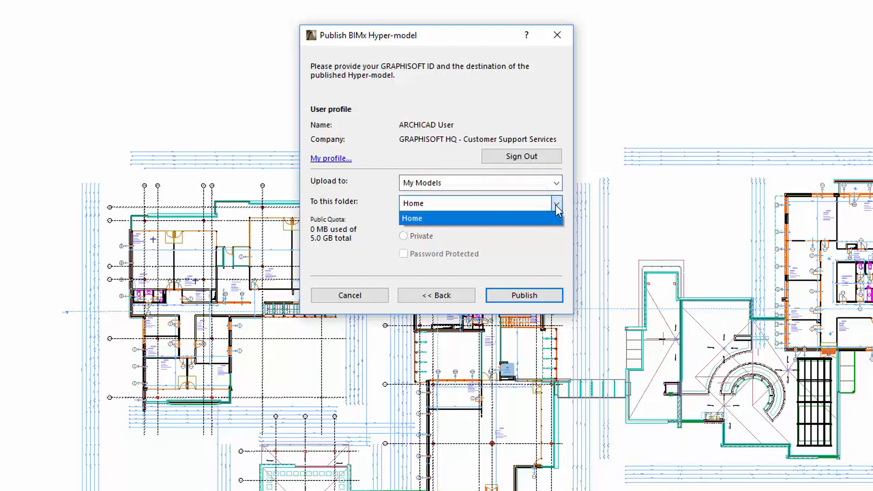
pyautogui.click(524, 294)
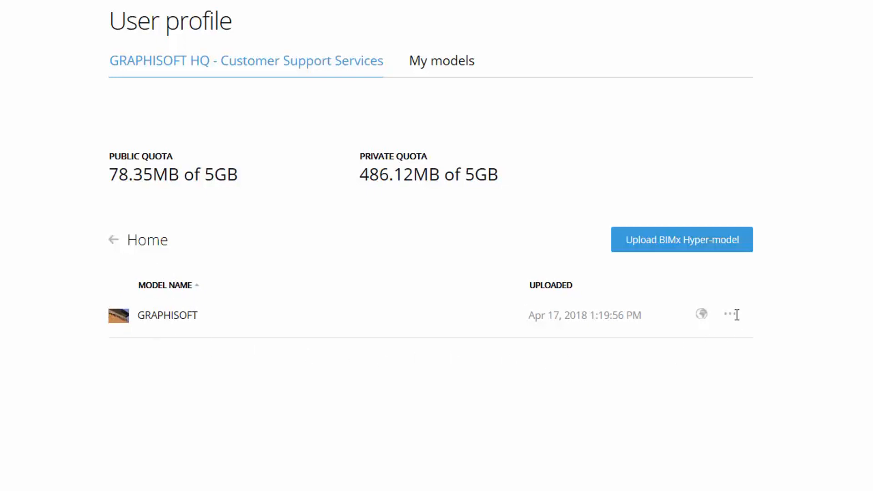
pyautogui.click(732, 315)
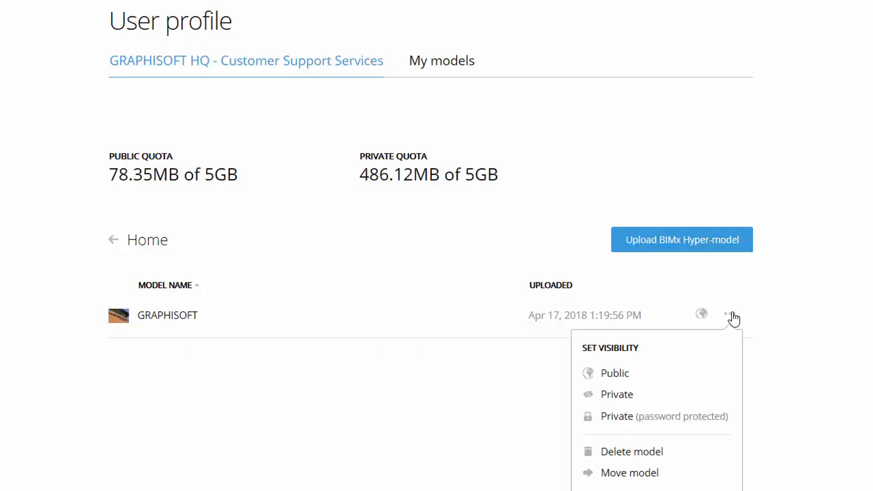
pyautogui.click(731, 315)
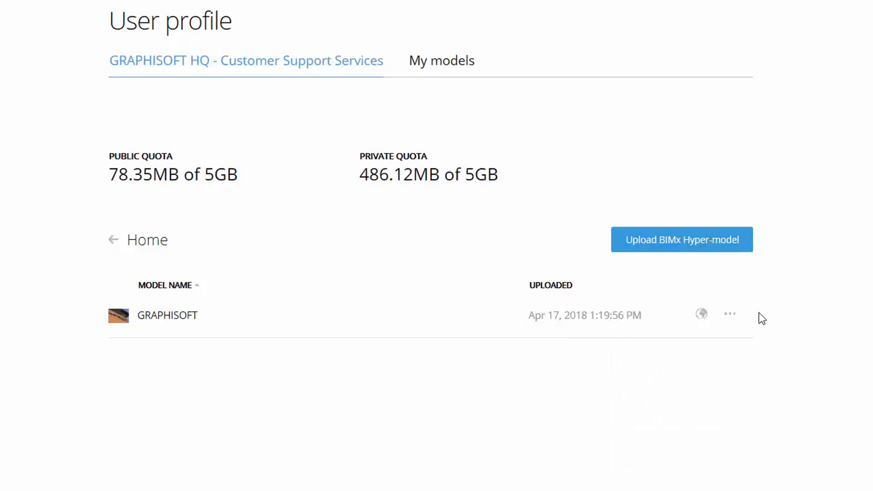
pyautogui.click(168, 316)
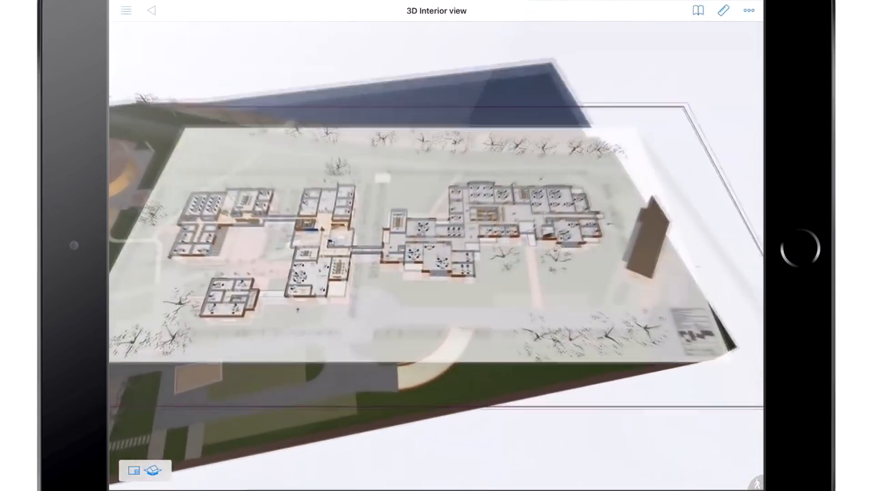
# Switch the Hyper-model to its 3D Interior view
pyautogui.click(154, 470)
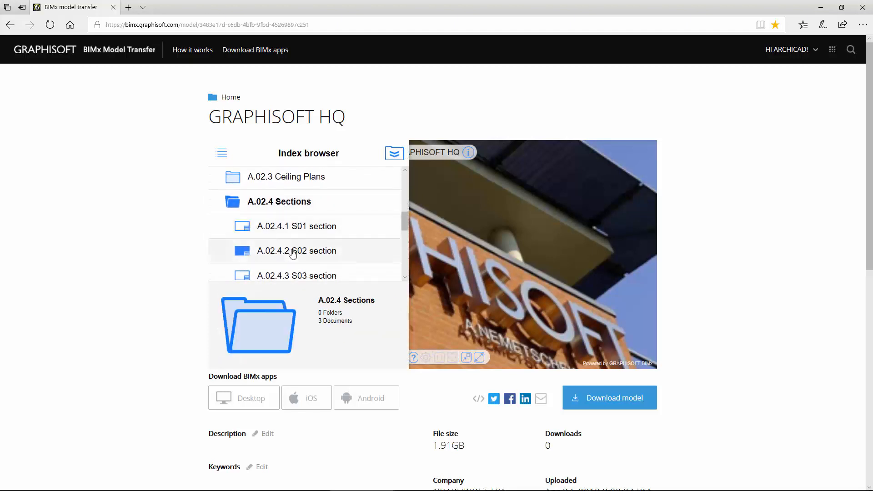
# View the A.02.4.2 S02 section drawing and briefly show its project information
pyautogui.click(297, 251)
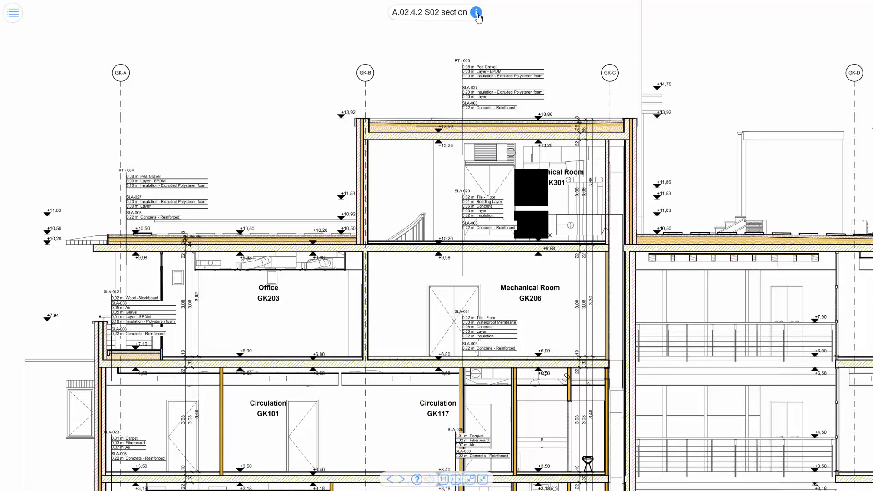
pyautogui.click(476, 12)
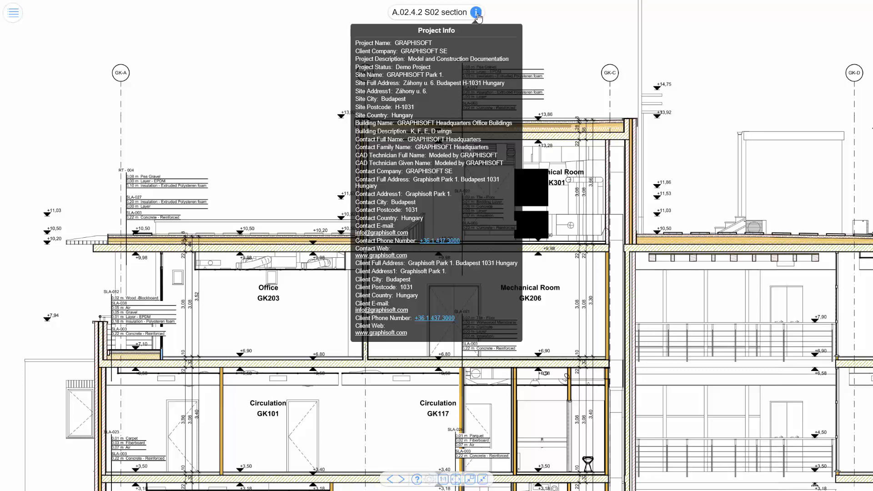
pyautogui.click(475, 12)
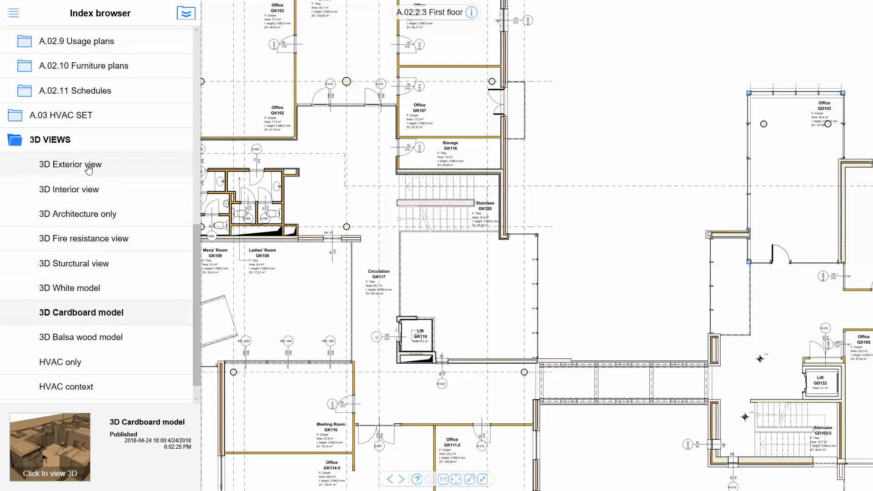
# Display the 3D Exterior view and set its navigation mode to Walk
pyautogui.click(71, 163)
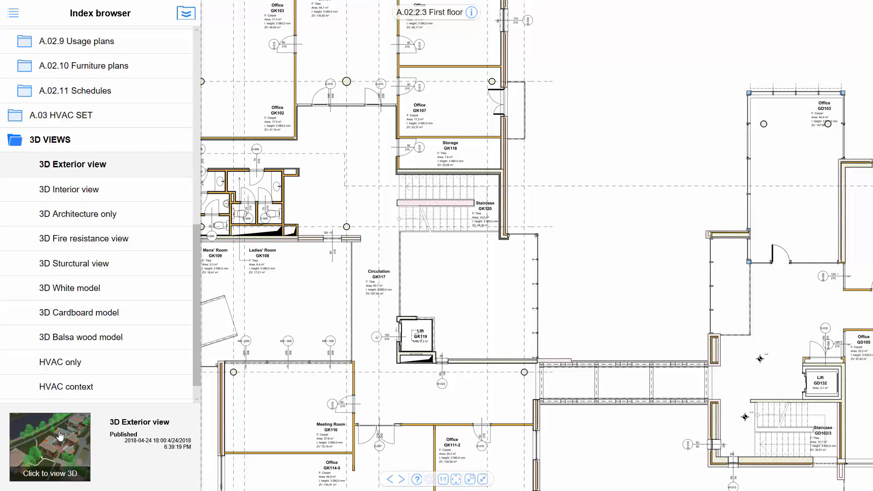
pyautogui.click(49, 446)
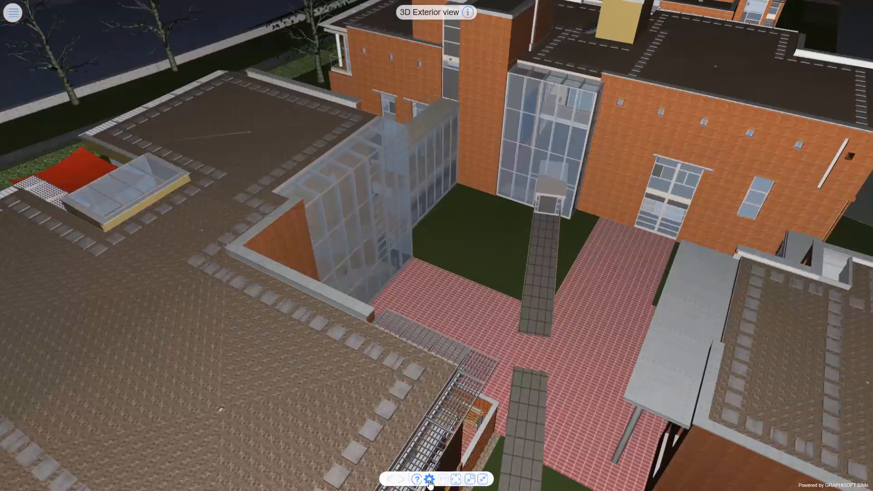
pyautogui.click(428, 479)
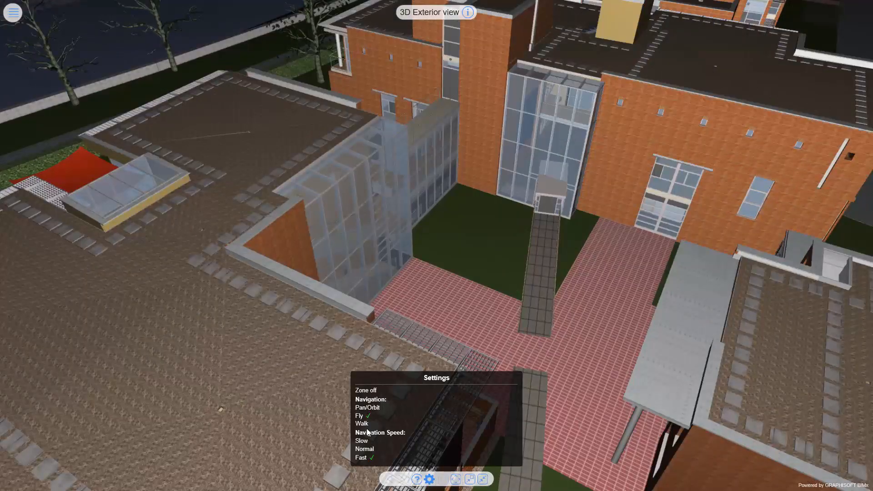
pyautogui.click(362, 424)
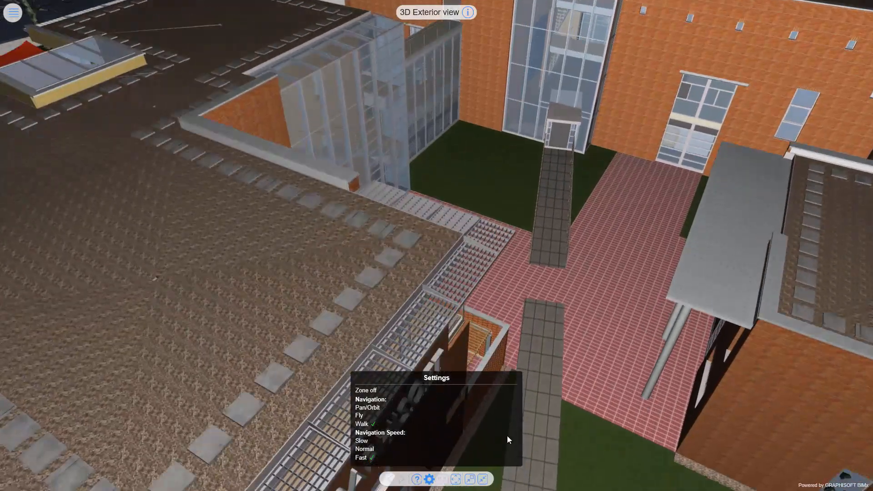